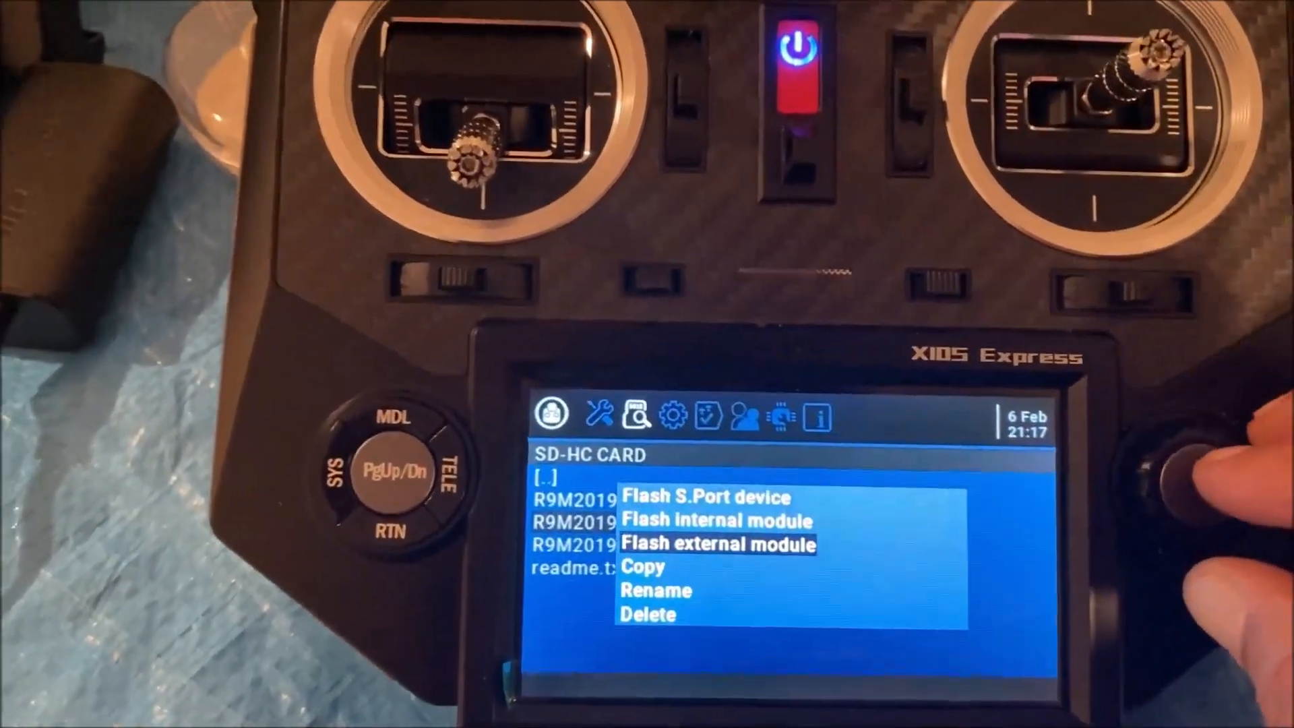
Flash R9M2019_FLEX.frk to the external module, reaching the device reset stage
click(716, 544)
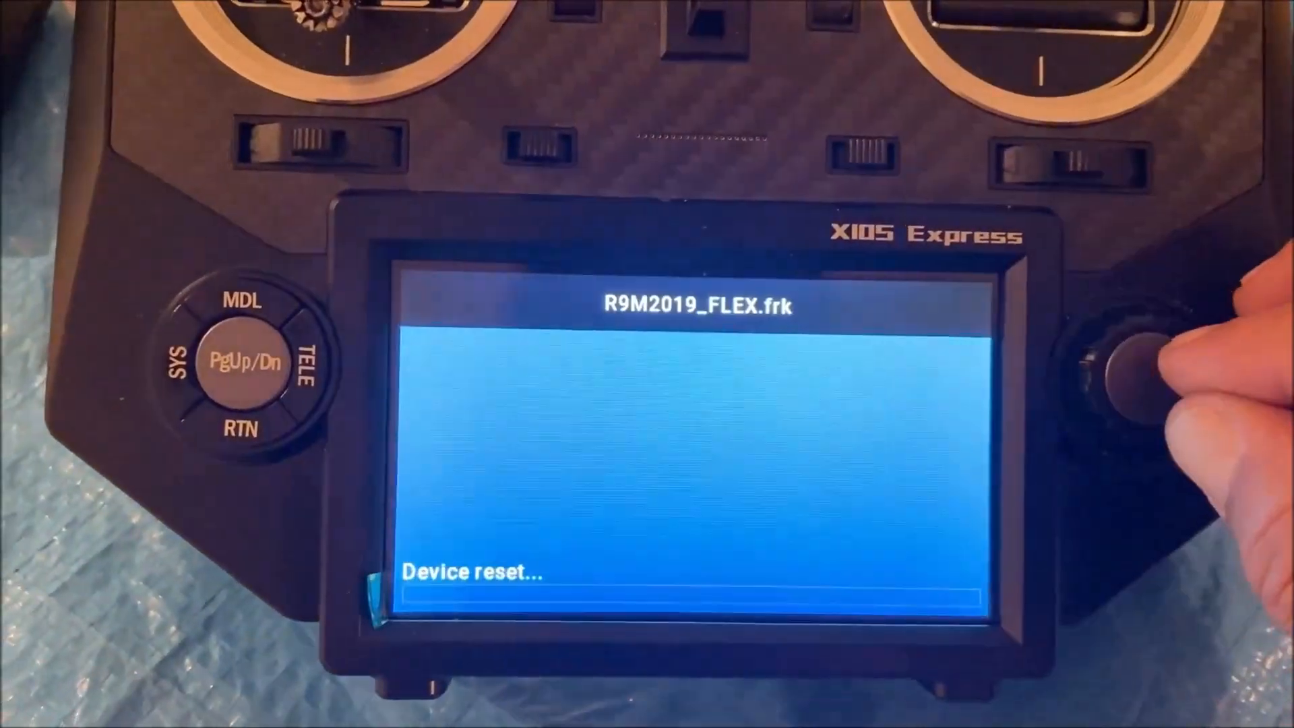